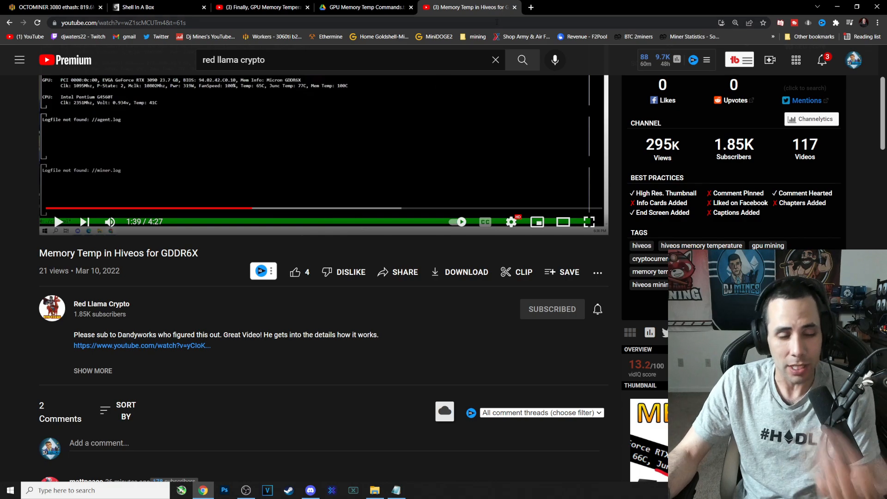
- Switch to the 'Finally, GPU Memory Temperature Within HiveOS!' video and scroll to its description
left_click(262, 6)
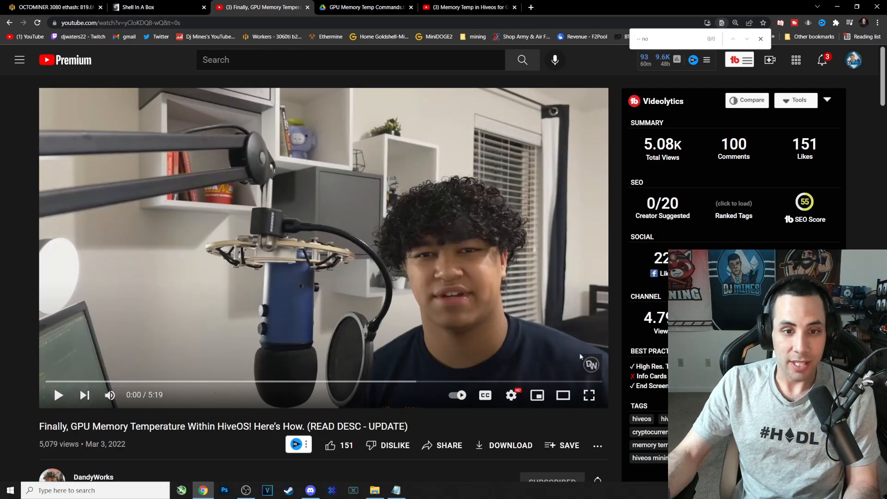
mouse_move(589, 394)
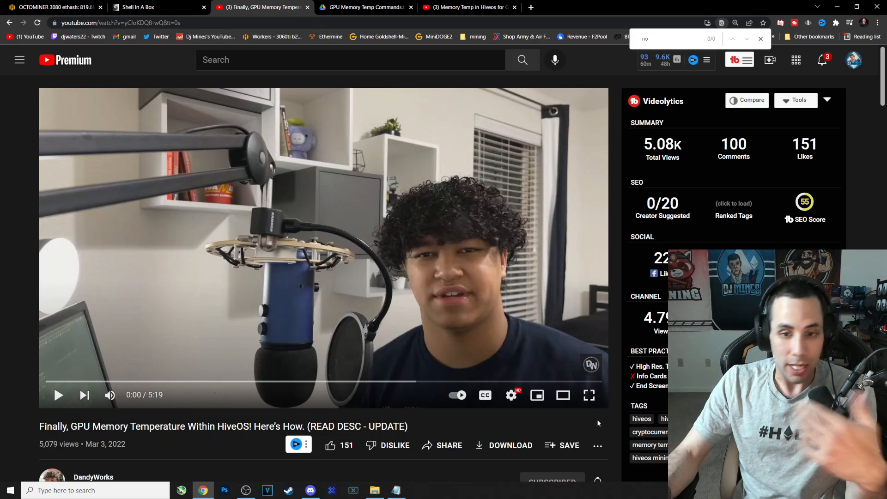
scroll("down", 3)
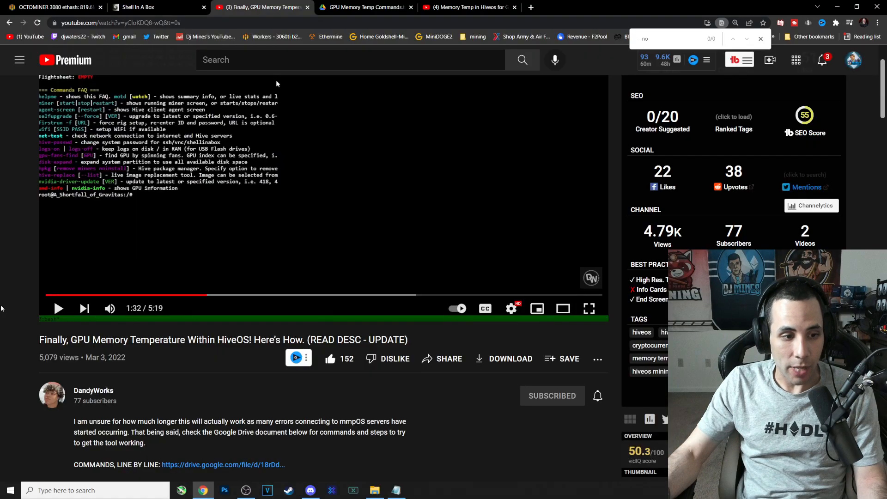
- Open the 'COMMANDS, LINE BY LINE' Google Drive link from the video description
scroll("down", 3)
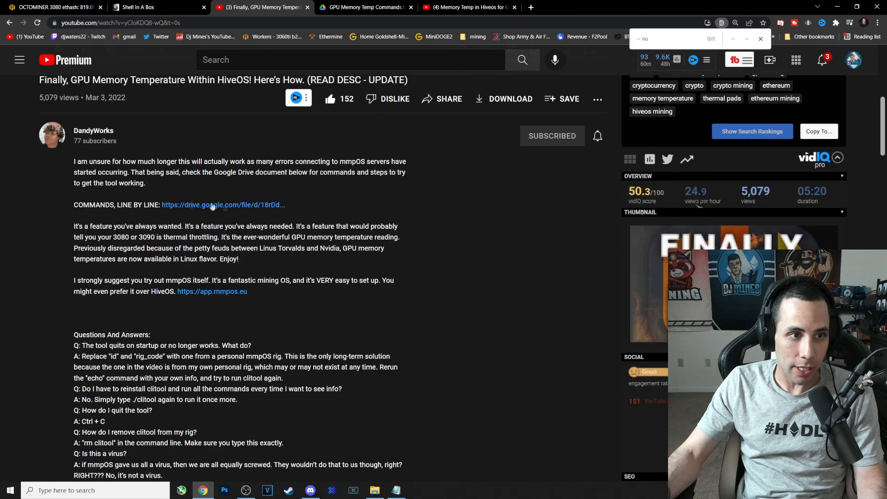
mouse_move(221, 205)
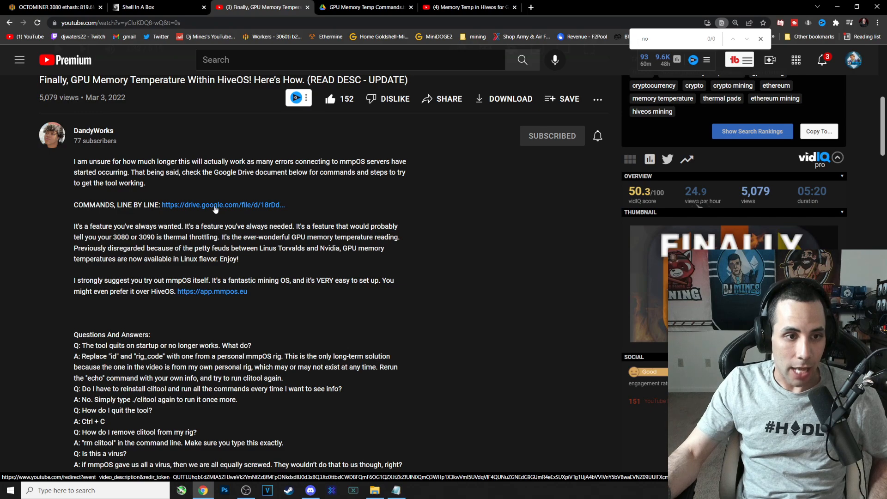
left_click(222, 206)
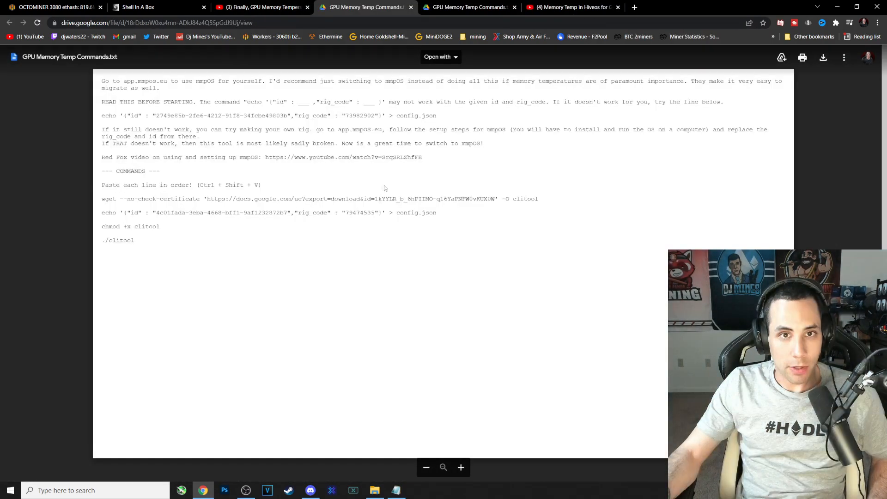
- Select the clitool command lines in Drive, then open the app.mmpOS.eu link from the pinned comment
left_click_drag(101, 185, 134, 240)
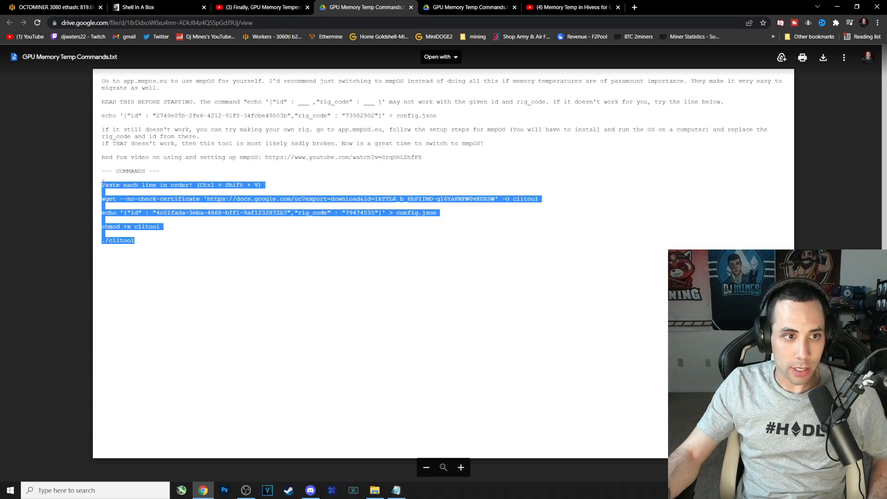
mouse_move(172, 258)
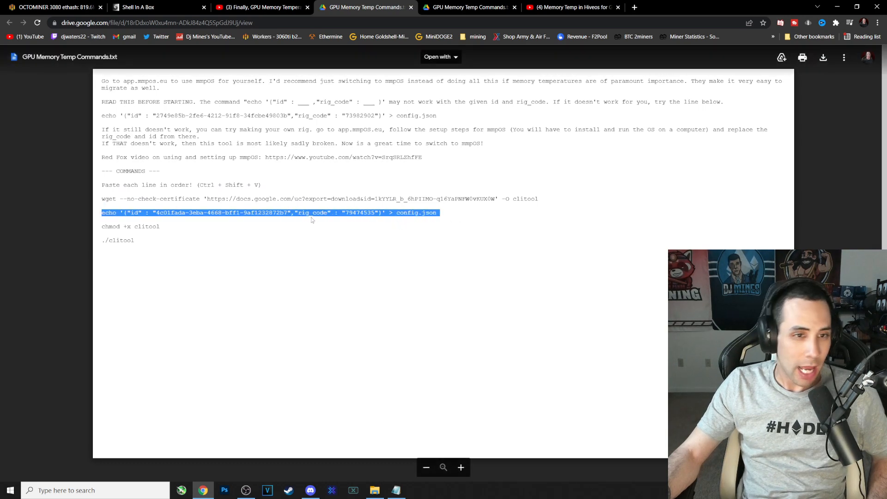
left_click(262, 7)
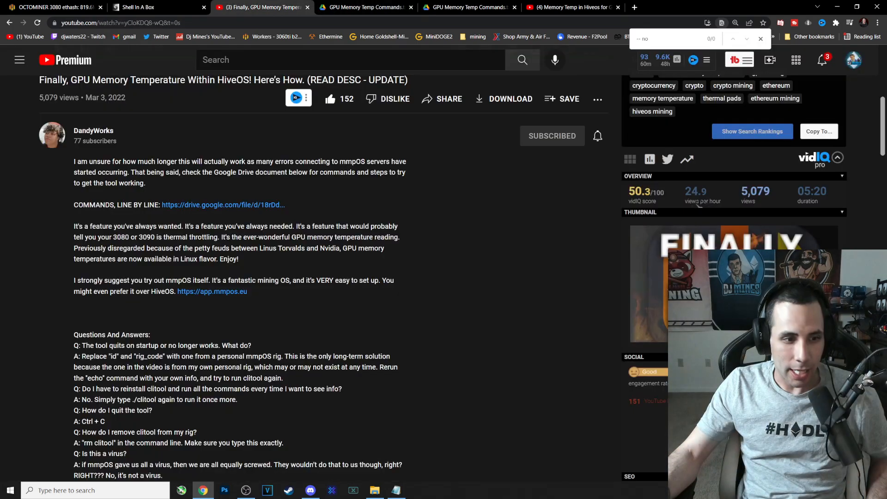
scroll("down", 3)
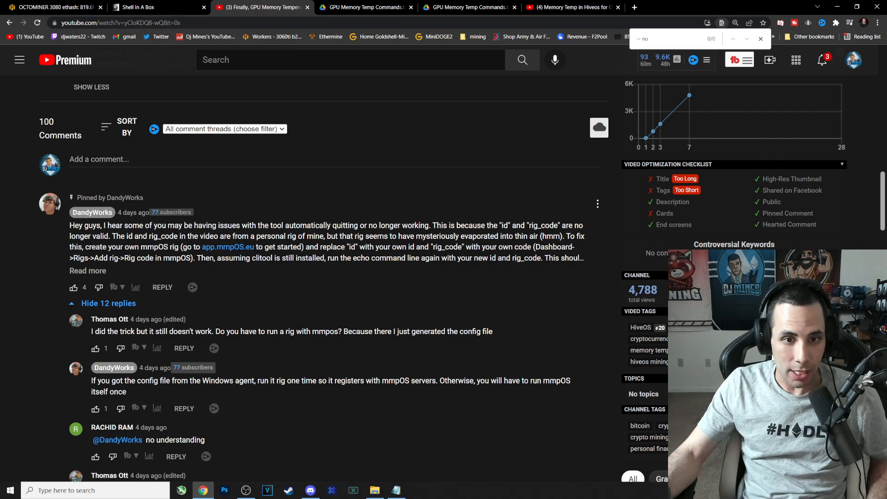
left_click(365, 6)
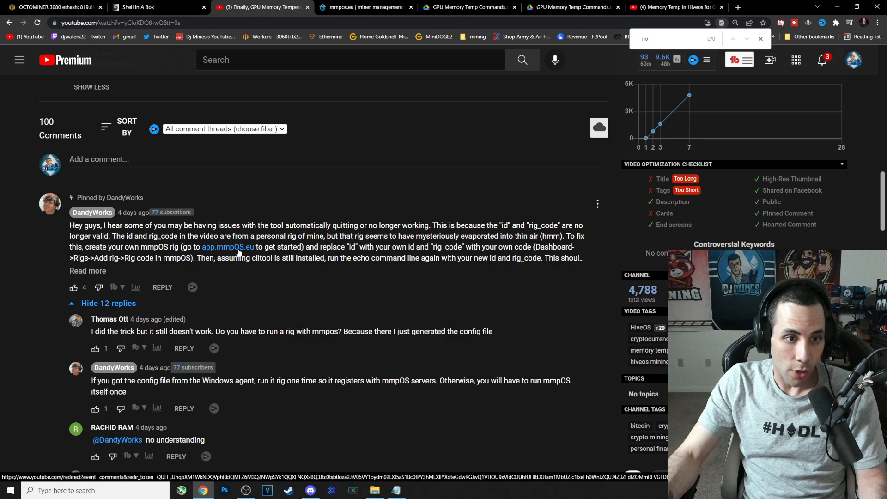
- Look over the mmpOS homepage, then return to the Hive OS OCTOMINER 3080 worker dashboard
left_click(362, 7)
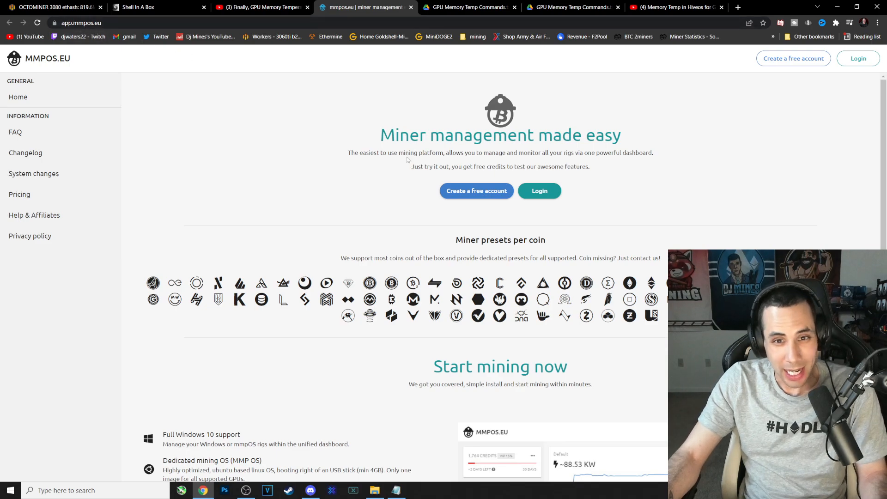
left_click(261, 8)
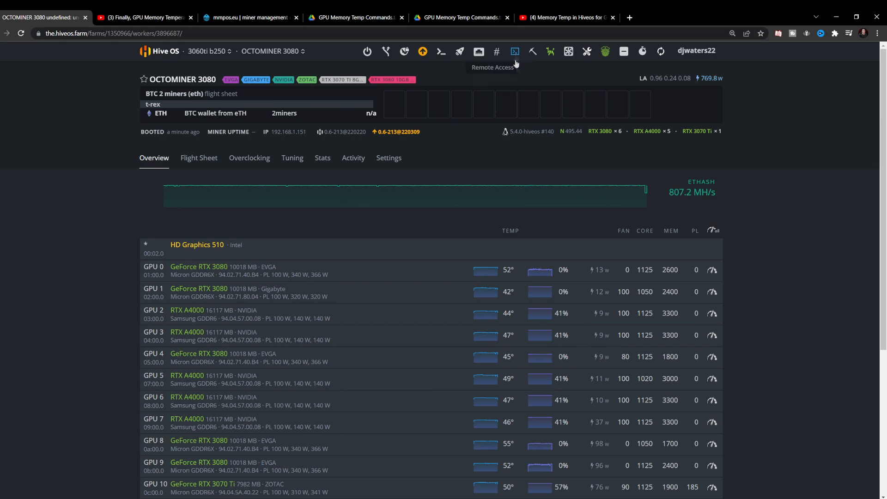
- Start a Hive Shell session on the OCTOMINER 3080 rig via Remote Access and open it
left_click(515, 52)
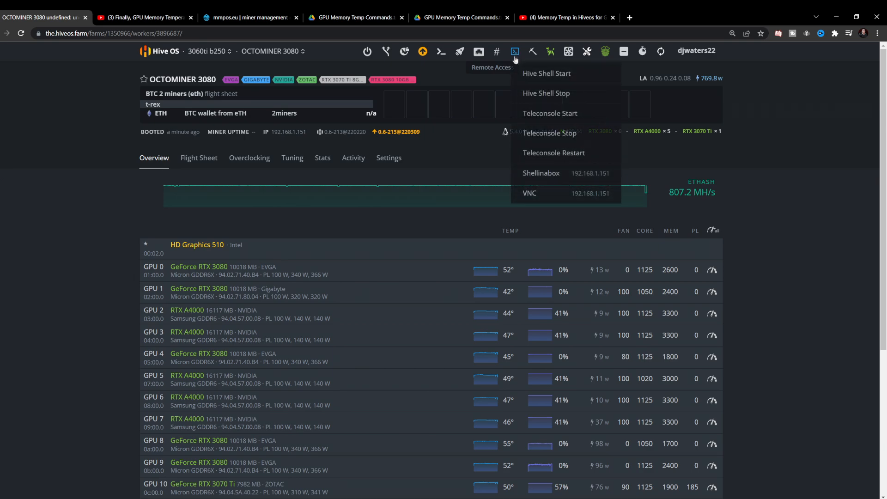
left_click(546, 73)
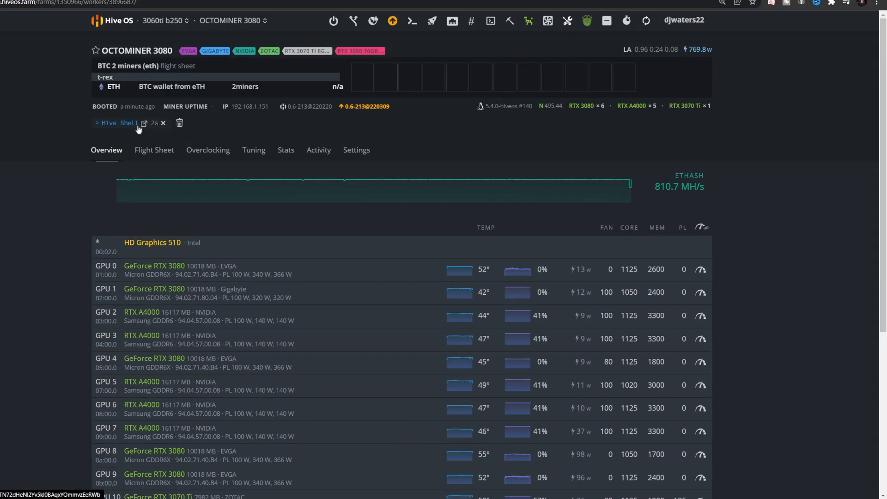
left_click(144, 123)
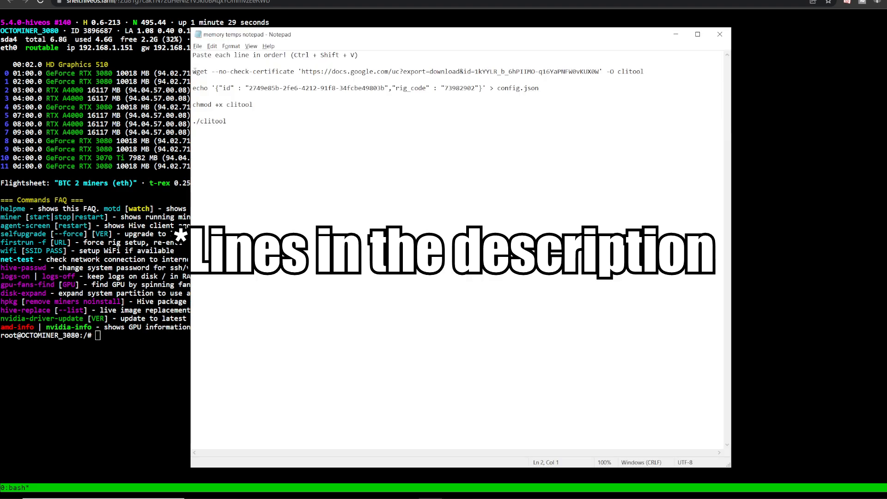
- Paste and run the wget command in the shell to download clitool from Google Docs
left_click_drag(193, 72, 238, 71)
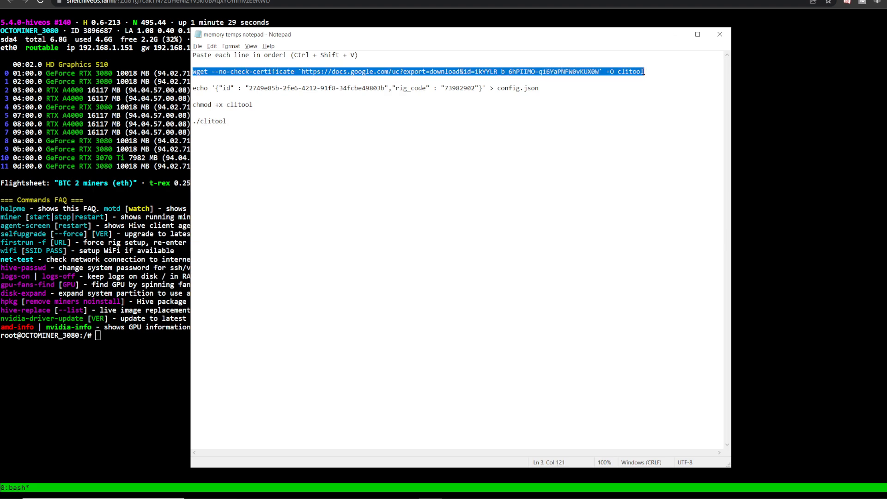
left_click(719, 35)
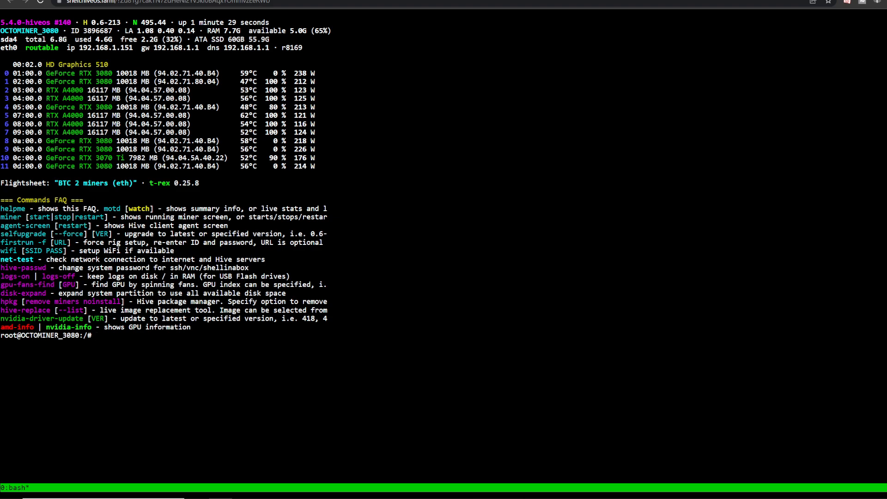
left_click(137, 329)
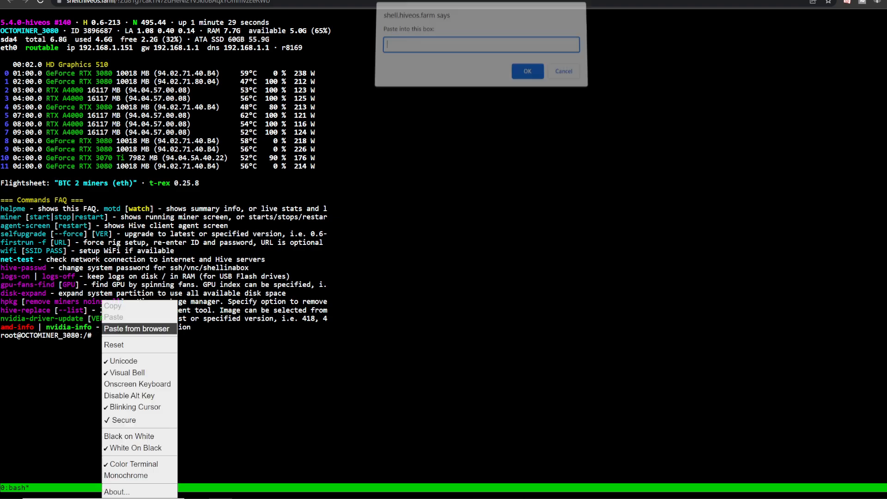
type("xport=download&id=1kYYLR_b_6hPIIMO-q16YaPNFW0vKUX0W' -O clitool")
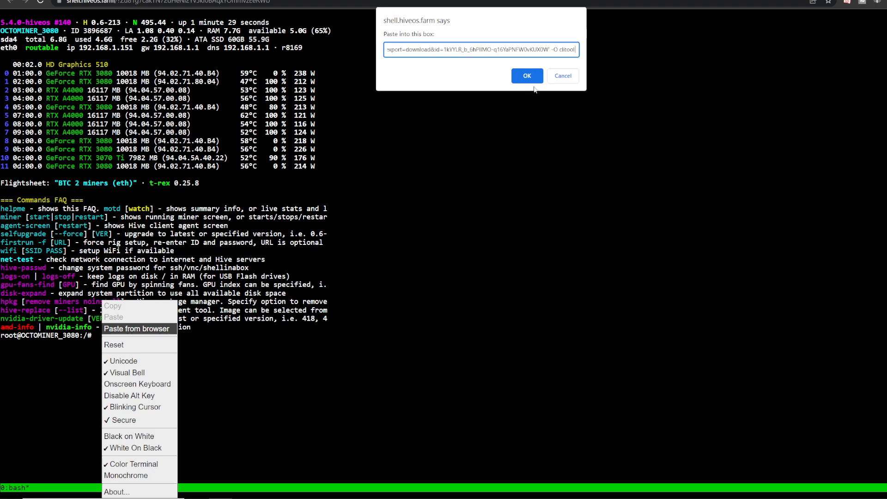
left_click(526, 75)
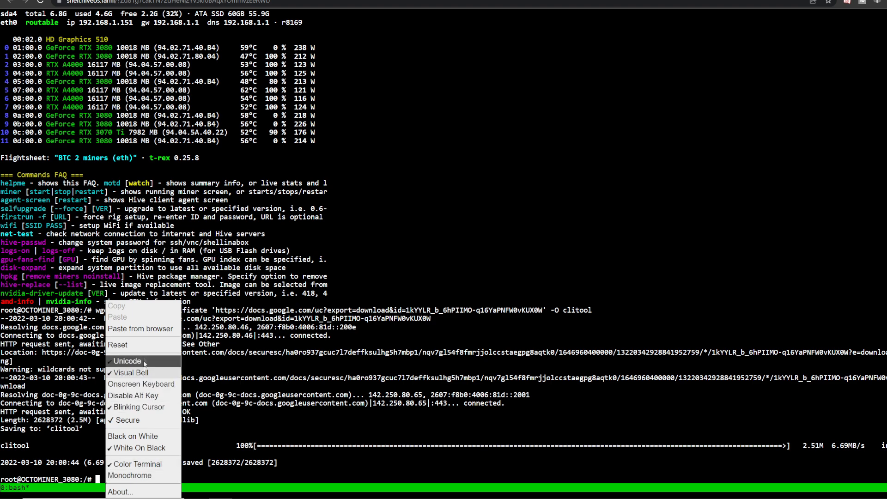
- Paste and run the echo command writing config.json with the rig id and rig code
left_click(140, 329)
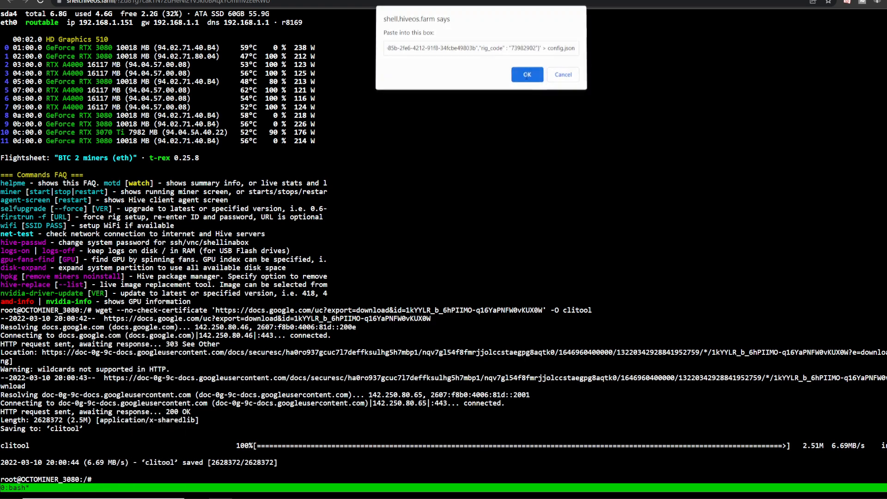
left_click(525, 74)
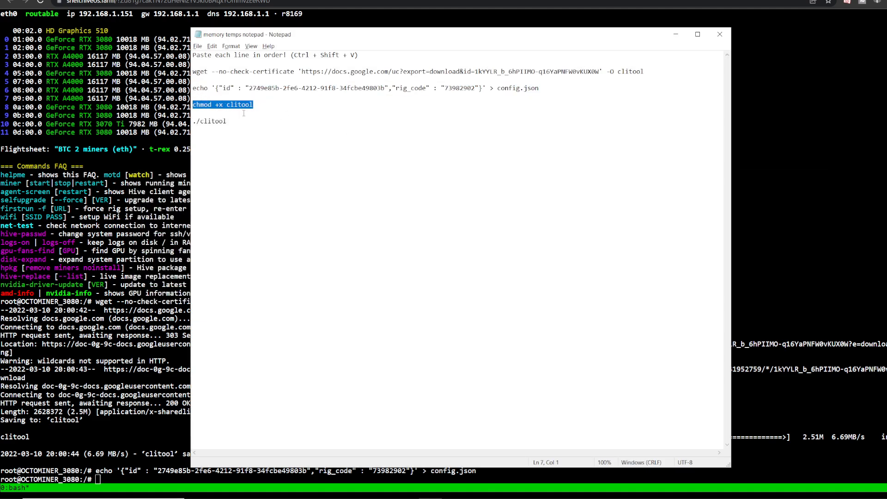
- Paste and run chmod +x clitool to make the downloaded tool executable
left_click(719, 34)
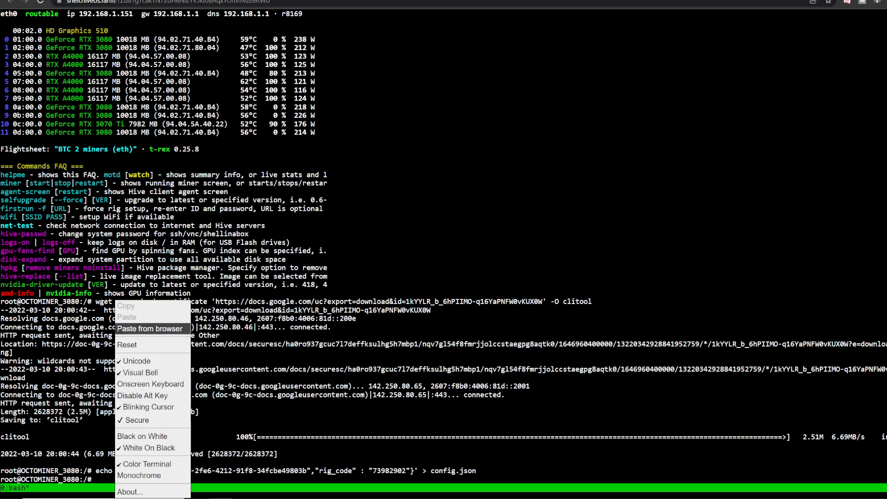
left_click(150, 329)
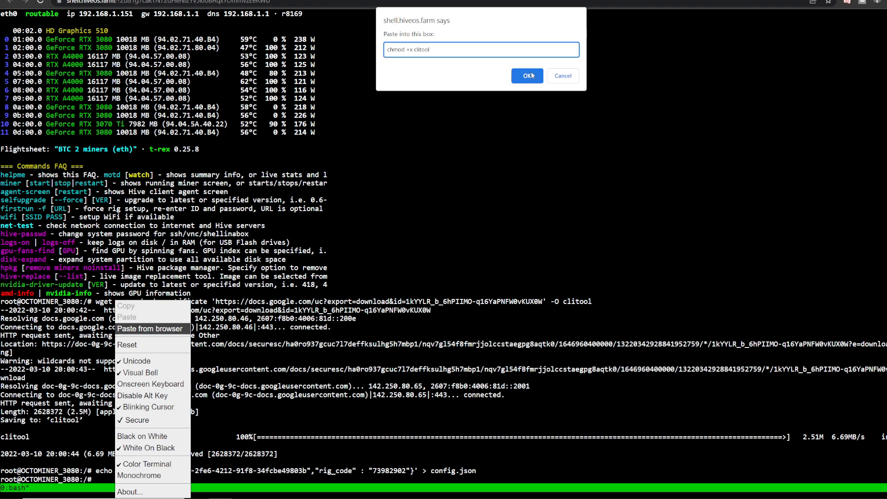
left_click(526, 74)
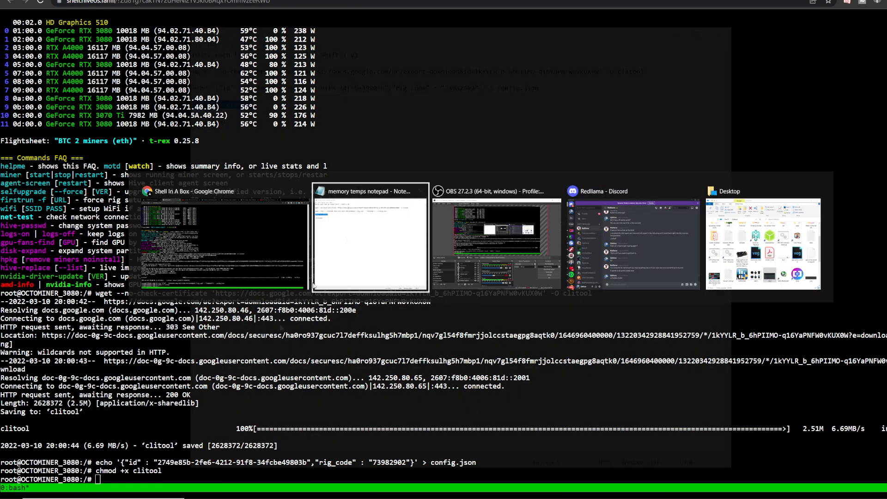
left_click(371, 190)
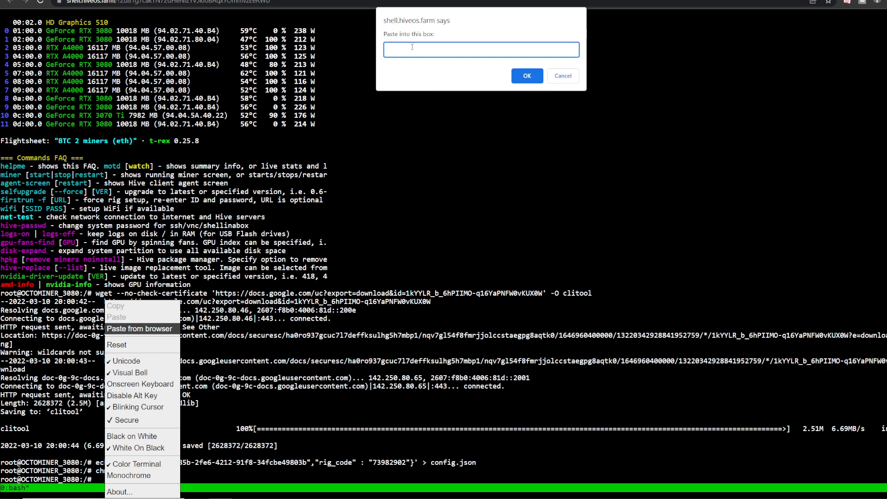
- Run ./clitool, launching mmpOS cli v3.0.13 to detect the rig's GPUs
type("./clitool")
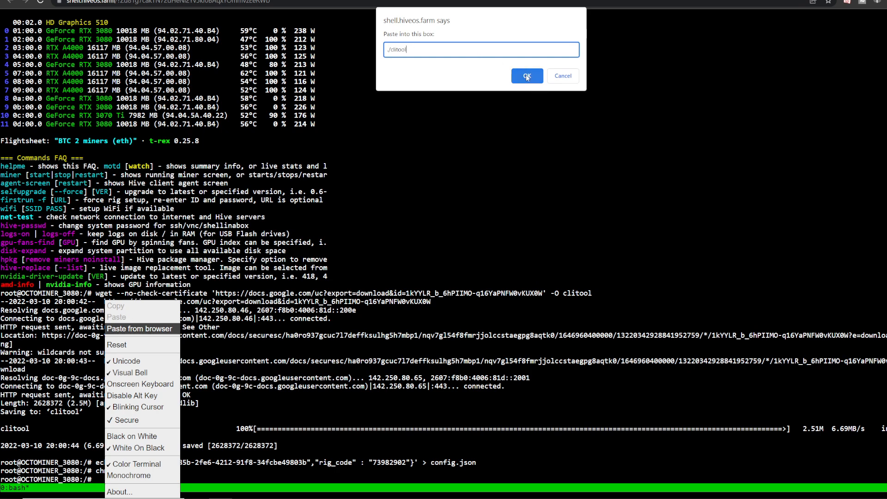
left_click(526, 76)
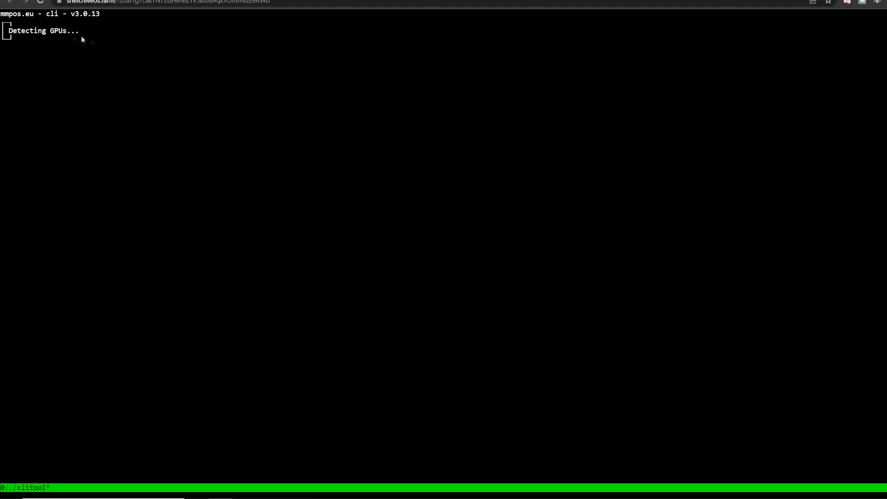
mouse_move(122, 44)
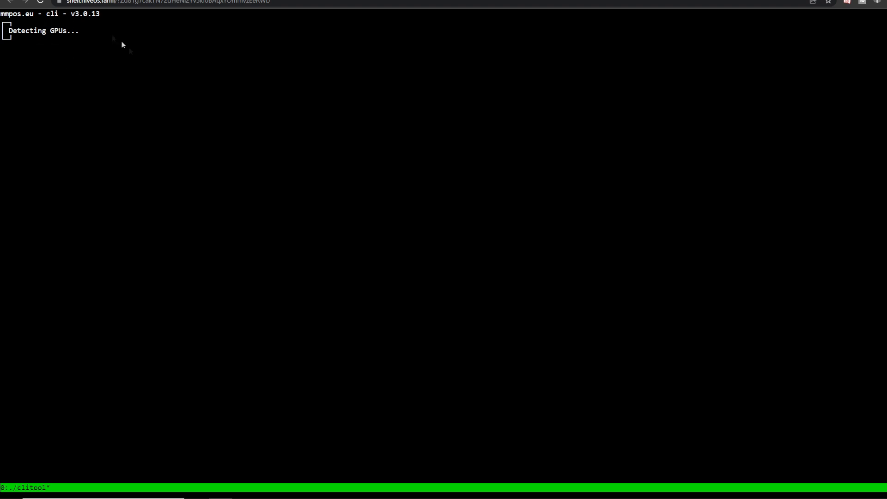
mouse_move(123, 47)
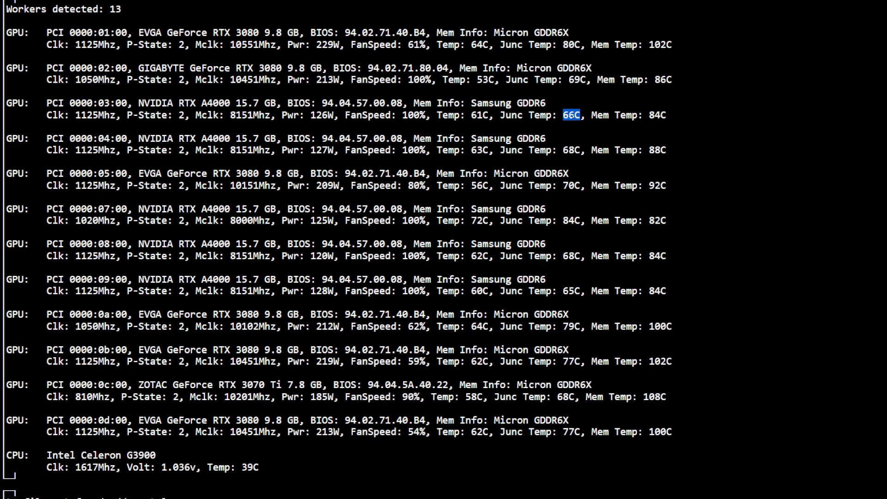
- Review the refreshed GPU memory temperatures, then bring the commands Notepad to the front
double_click(216, 138)
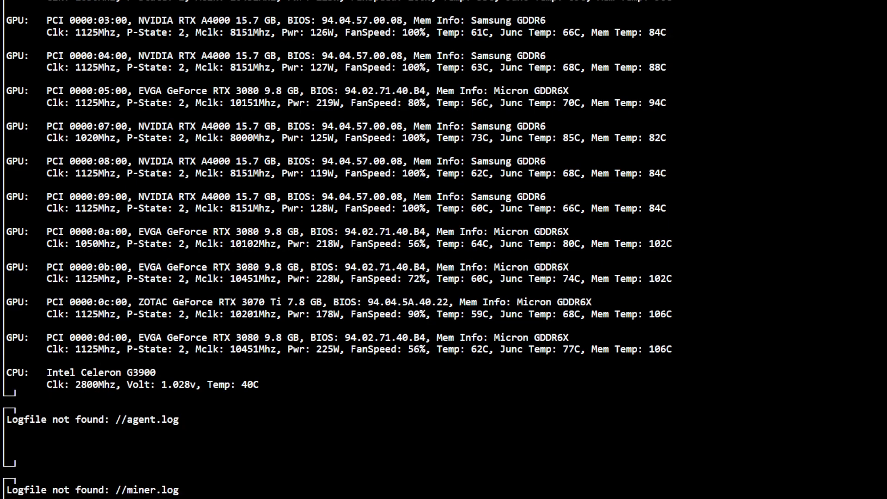
double_click(568, 208)
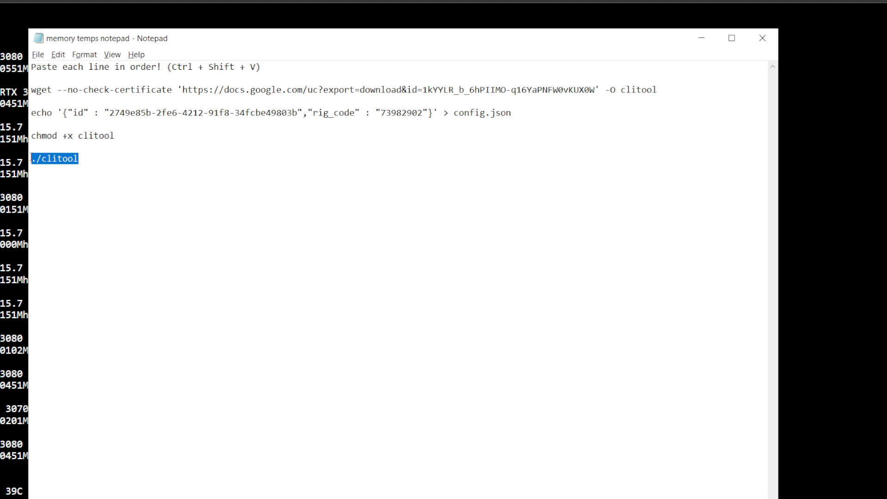
key("ctrl+a")
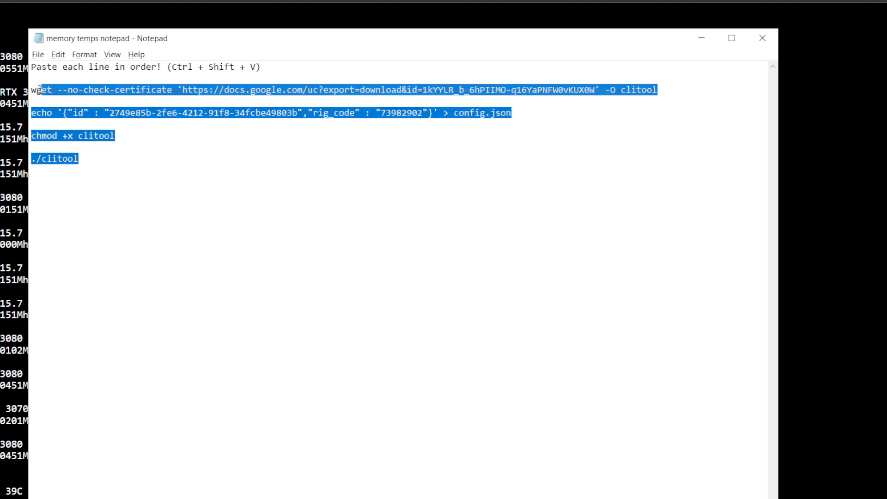
left_click(79, 158)
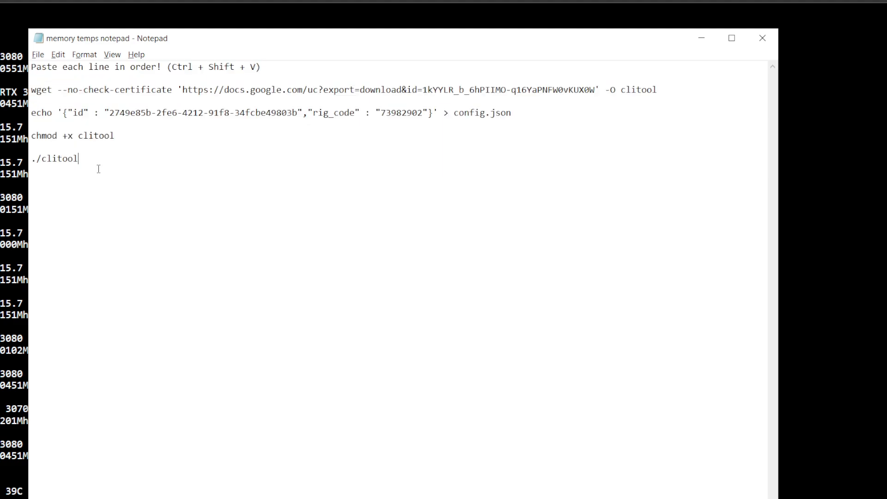
double_click(54, 158)
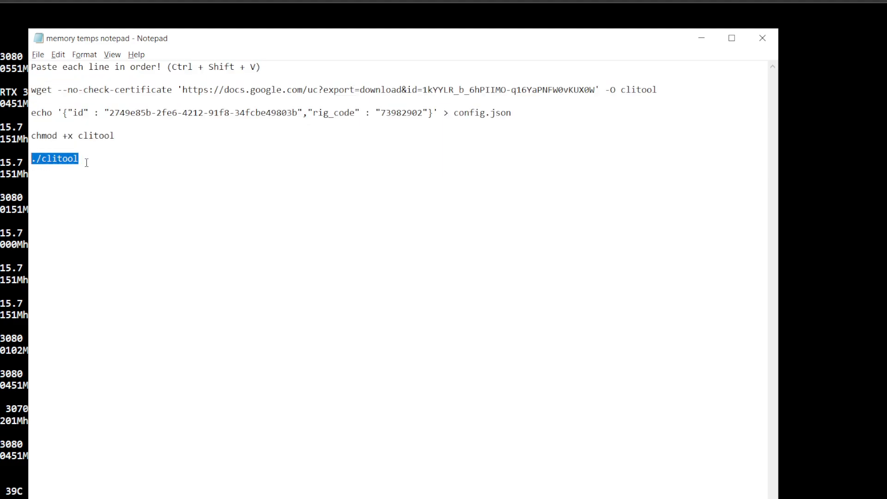